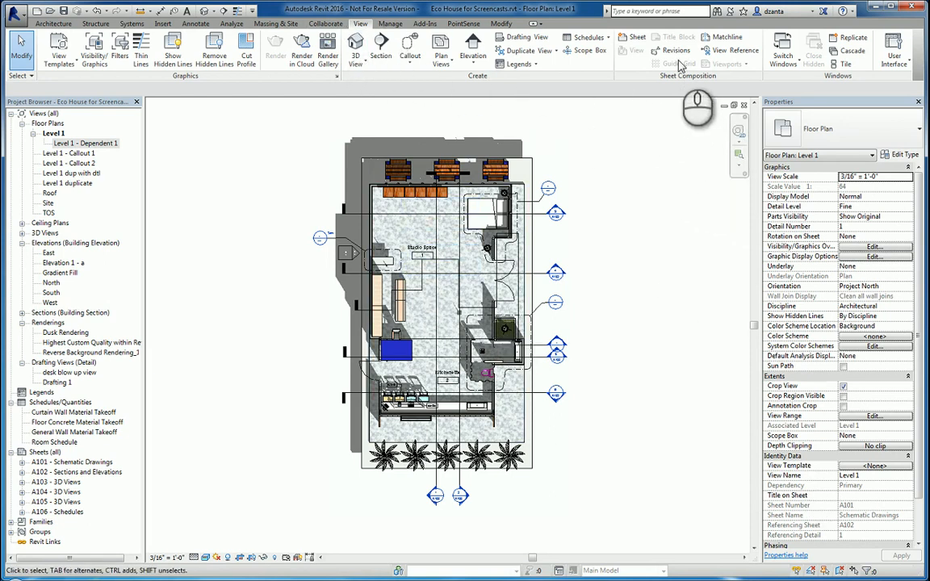
Step: Open Sheet Issues/Revisions from the View tab's Revisions button
click(674, 50)
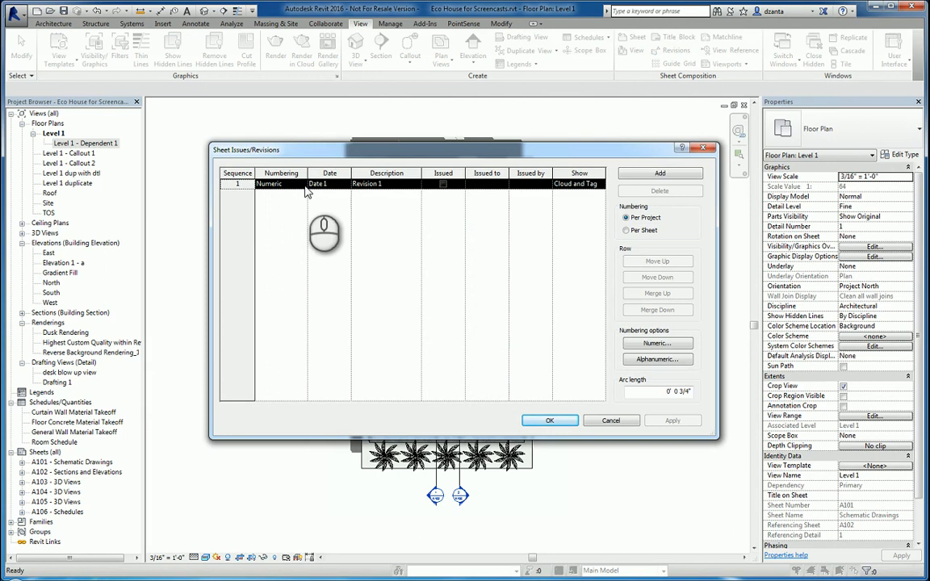
Step: Add revisions up to Revision 5, set alphanumeric numbering, and enter Revision 1's issued to/by as x and y
click(301, 183)
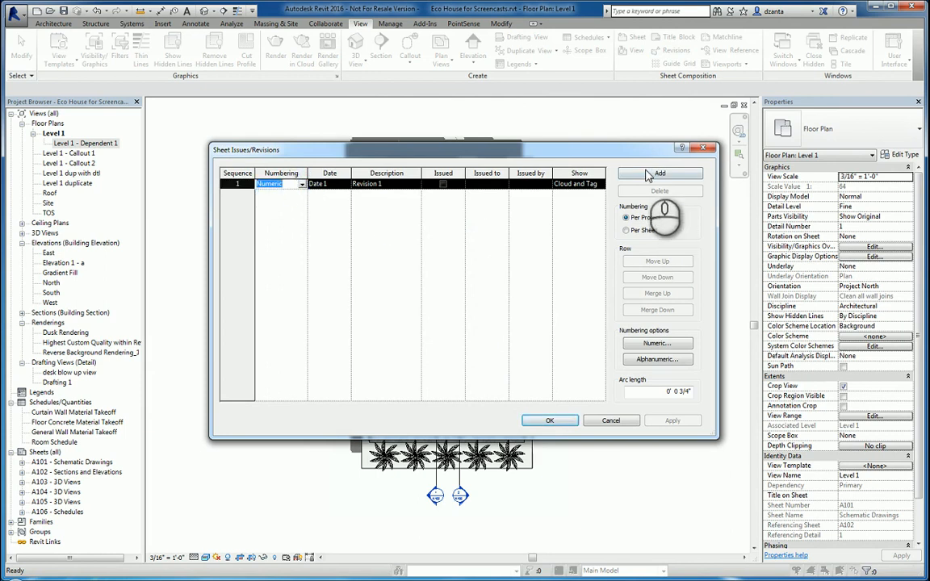
click(659, 173)
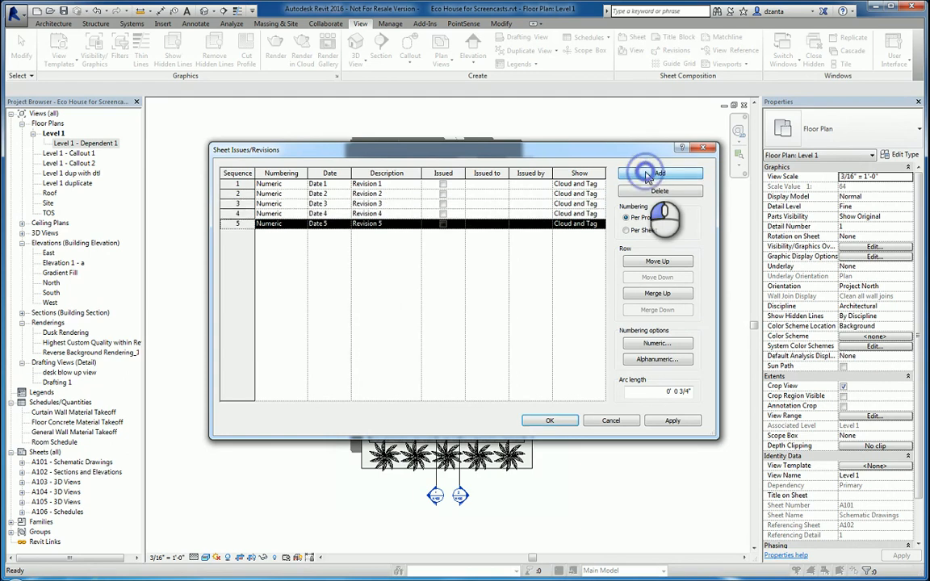
click(659, 173)
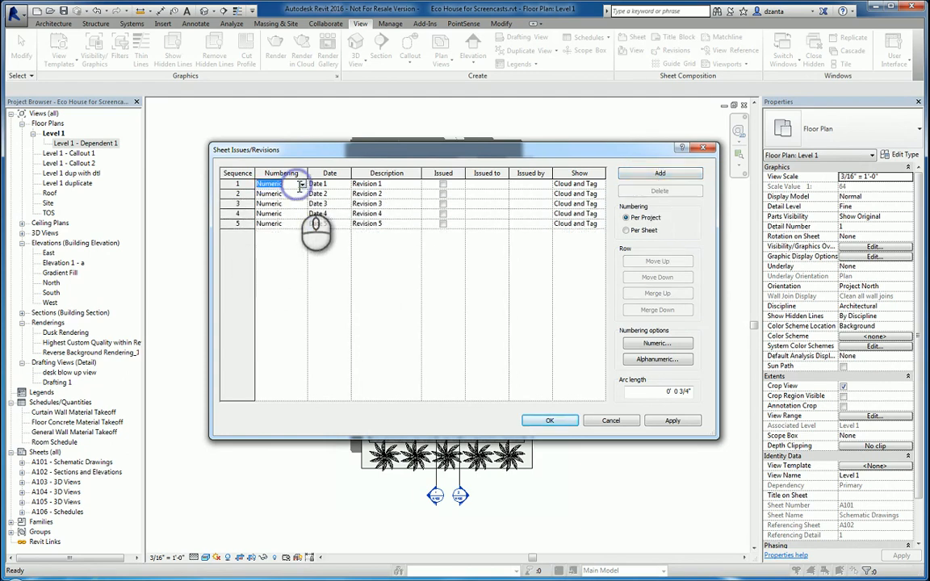
click(300, 184)
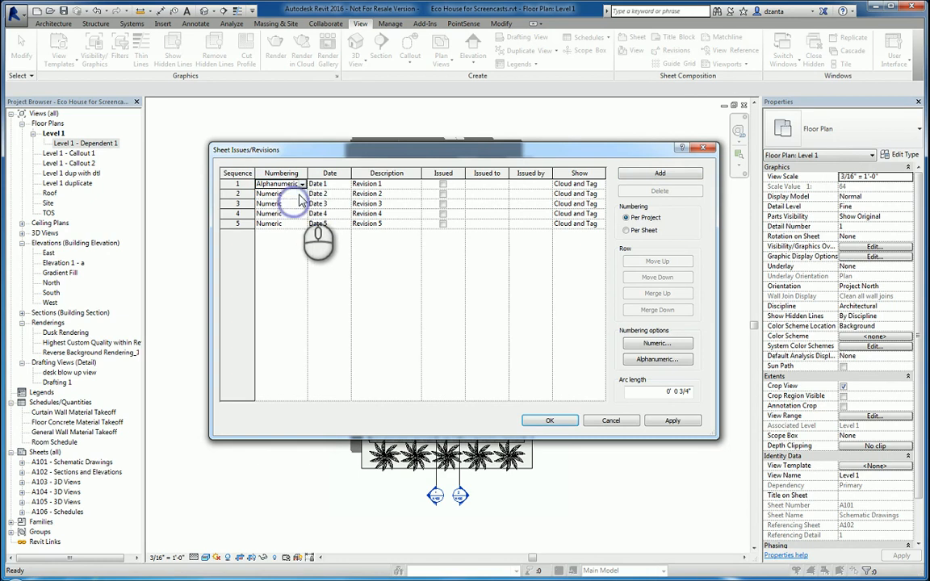
click(301, 204)
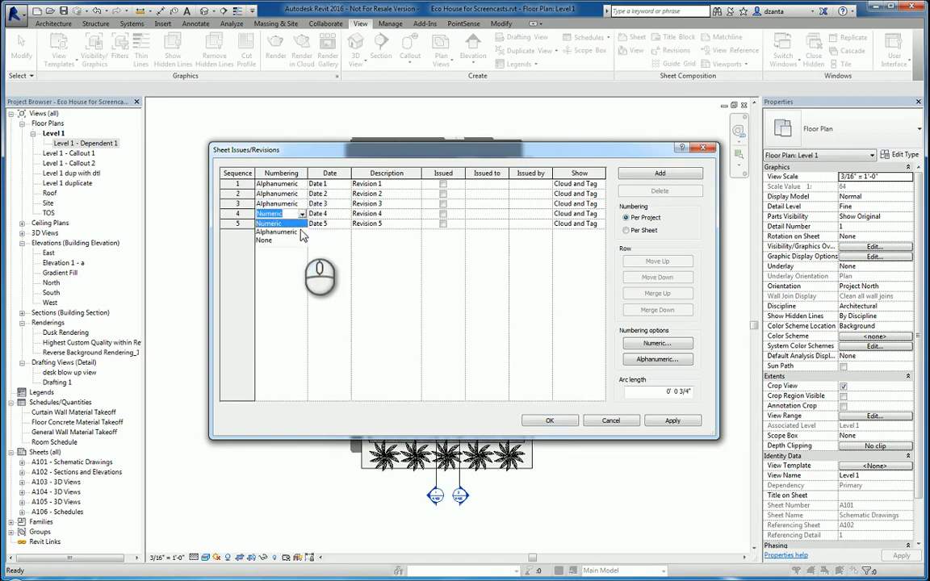
click(276, 233)
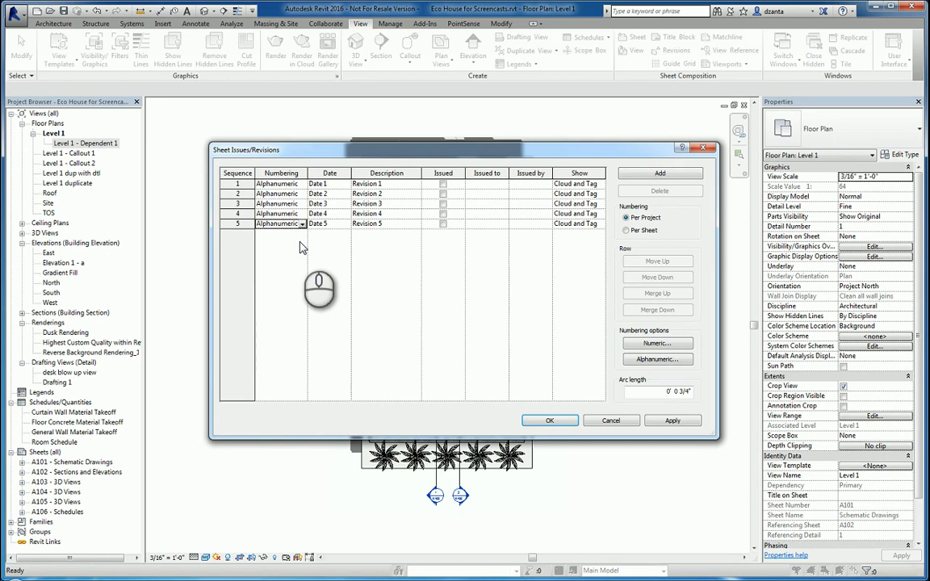
click(318, 183)
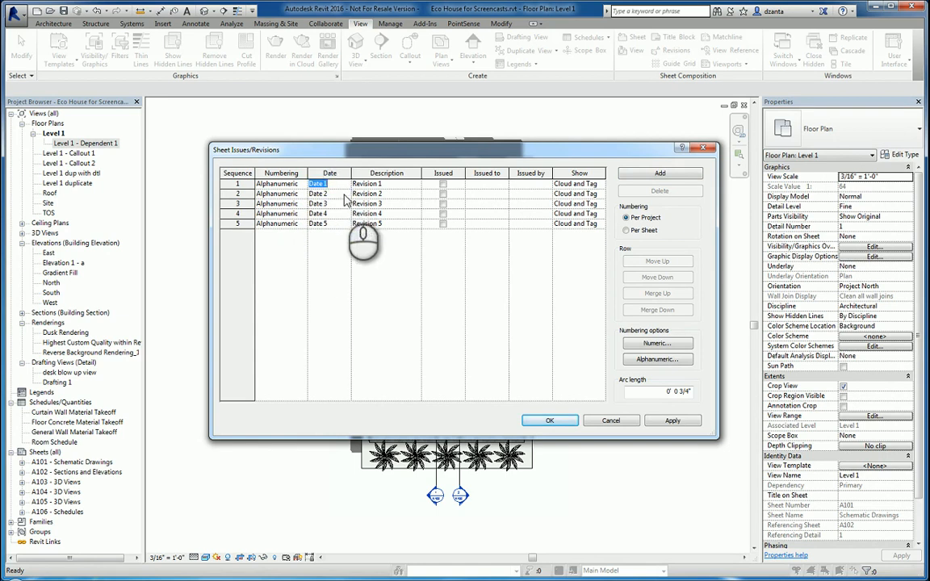
double_click(365, 183)
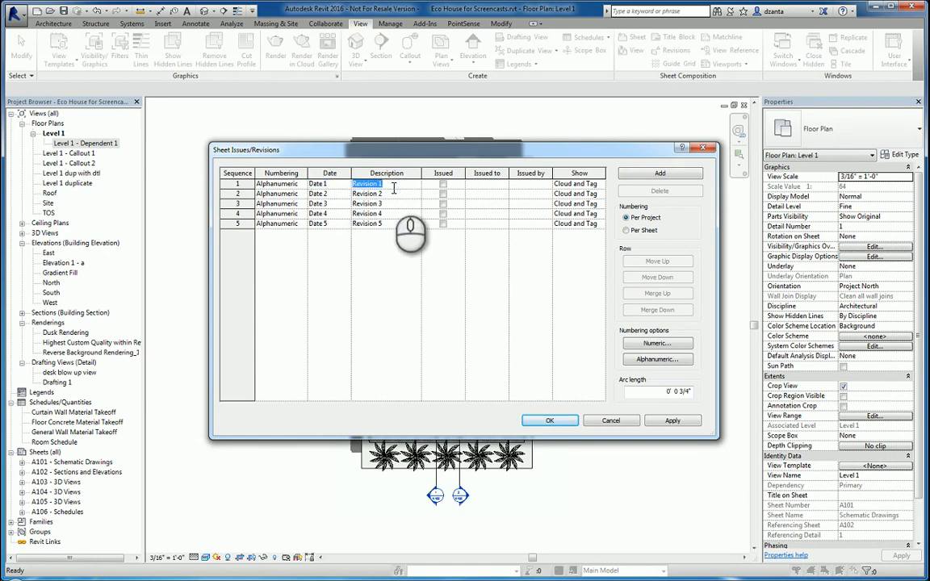
mouse_move(491, 190)
text(y)
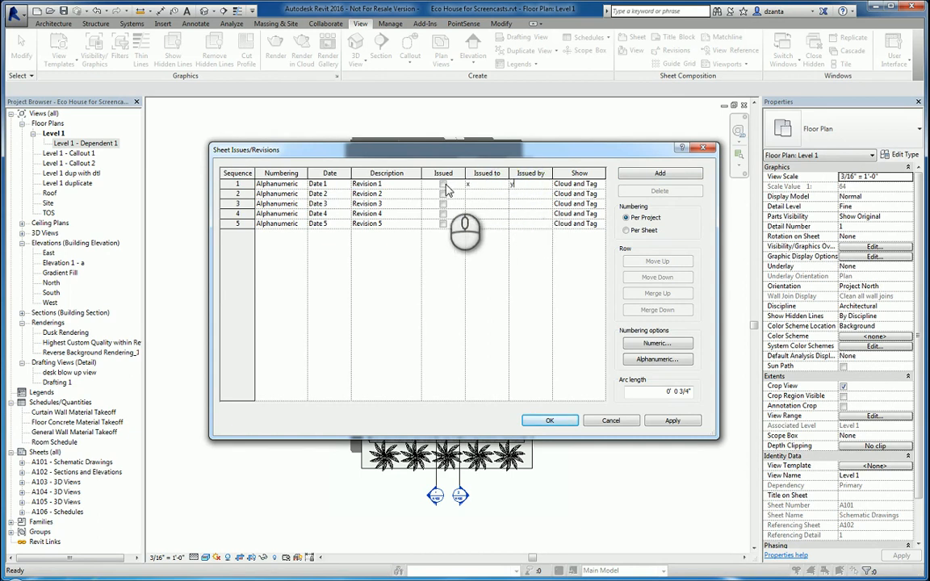
Step: Tick Issued for Revision 1 and set Revision 2's Show to None
click(443, 184)
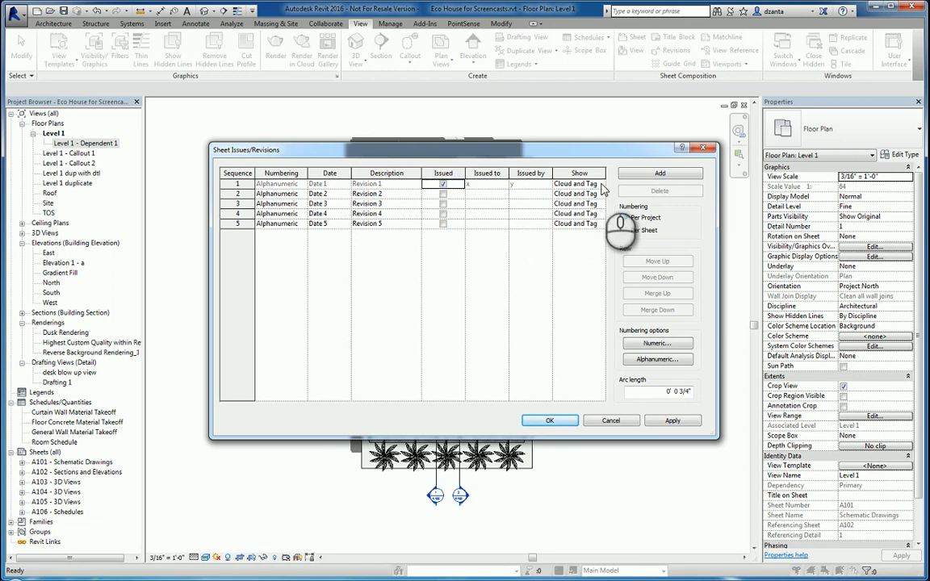
click(578, 183)
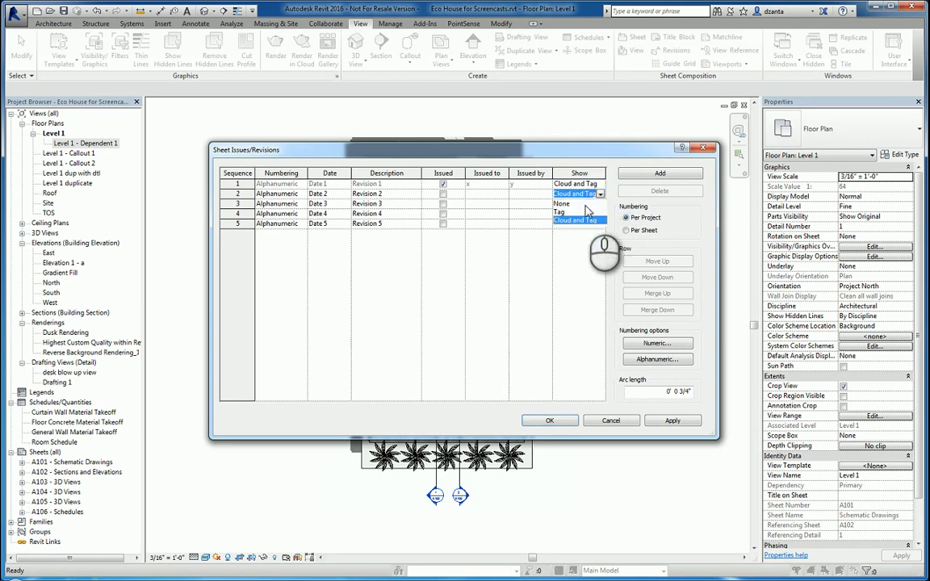
click(561, 203)
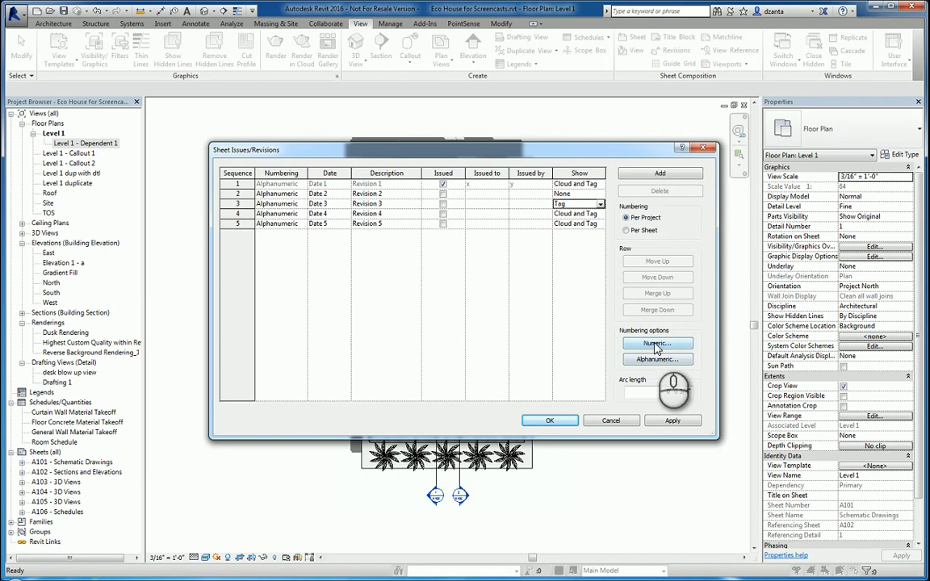
Step: Set the numeric sequence starting number to 101, then review the alphanumeric A–Z sequence
click(657, 343)
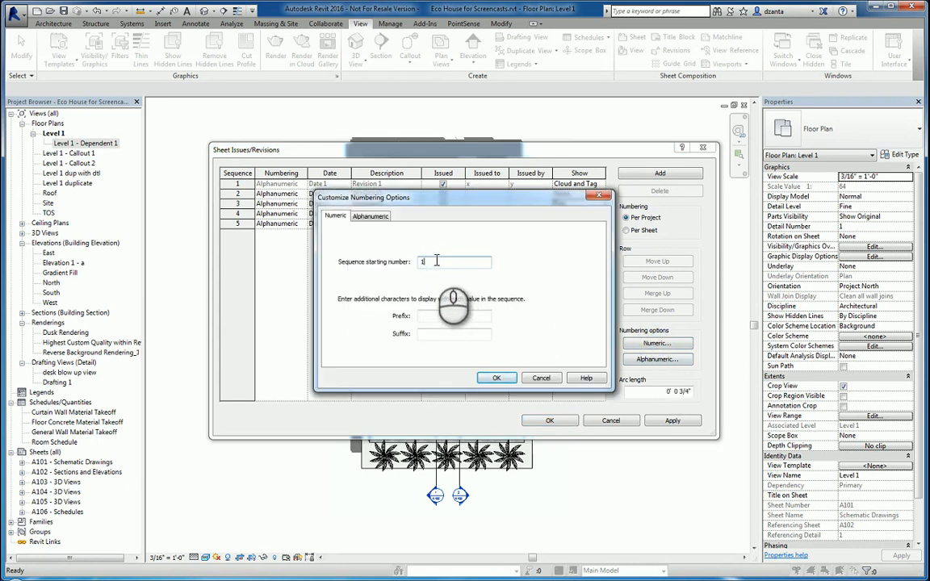
text(101)
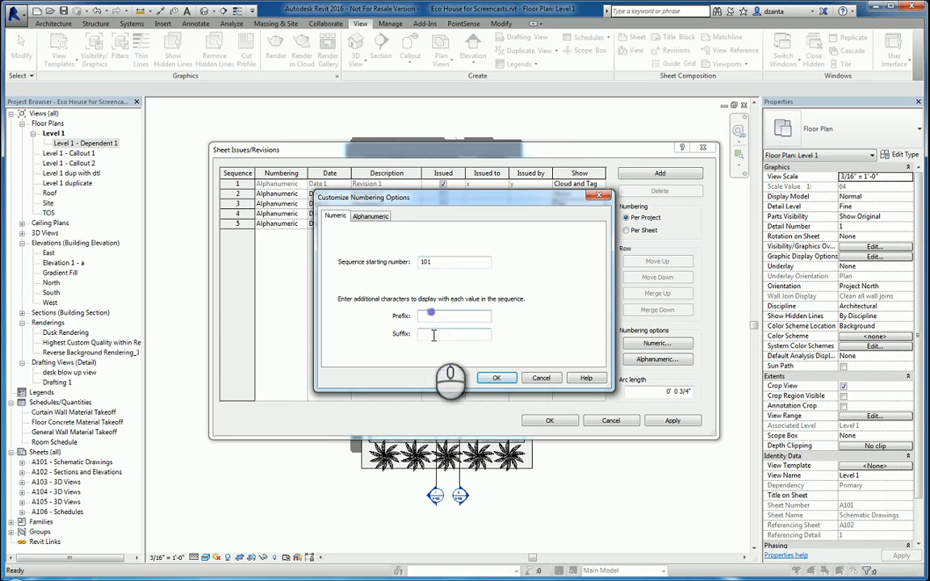
click(496, 378)
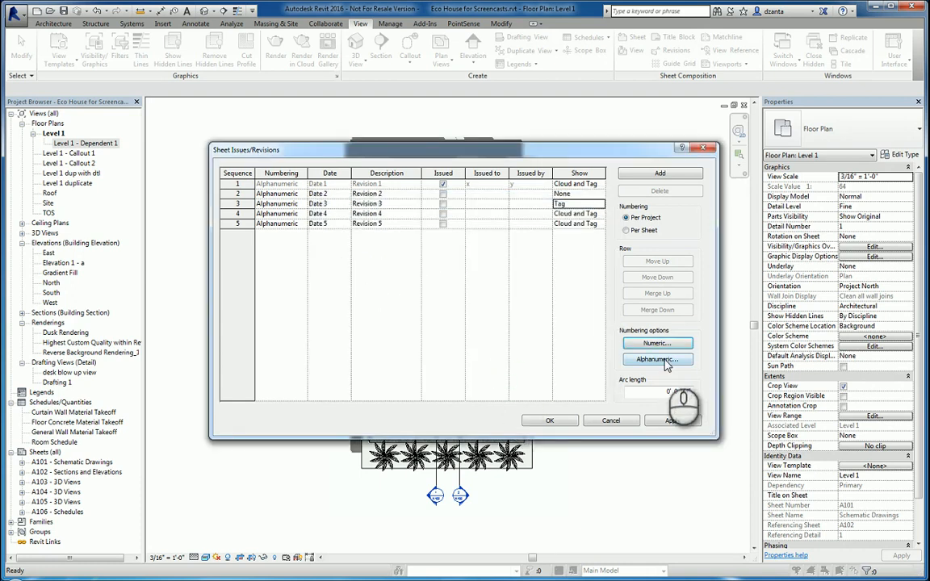
click(657, 359)
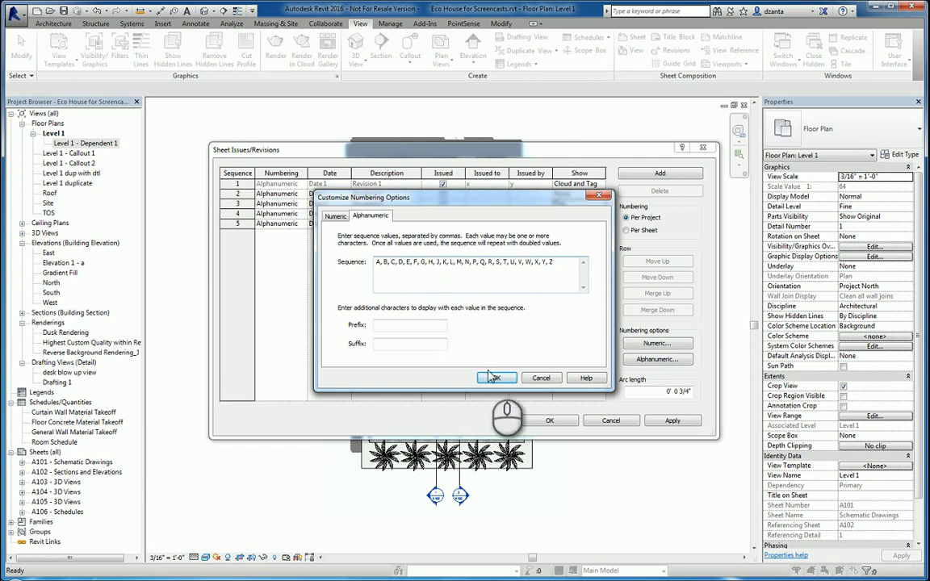
click(496, 377)
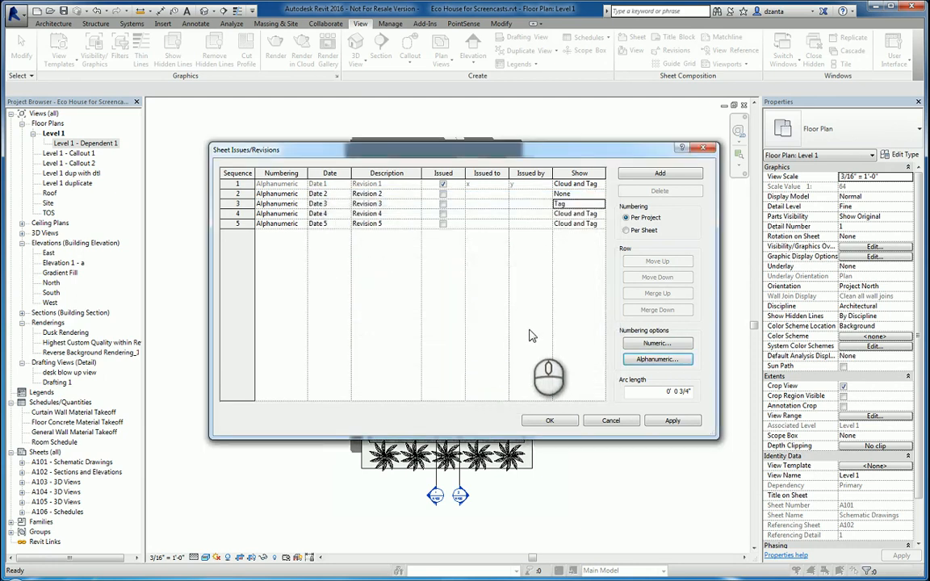
Step: Accept the revision settings and open sheet A101 - Schematic Drawings fitted to view
click(550, 420)
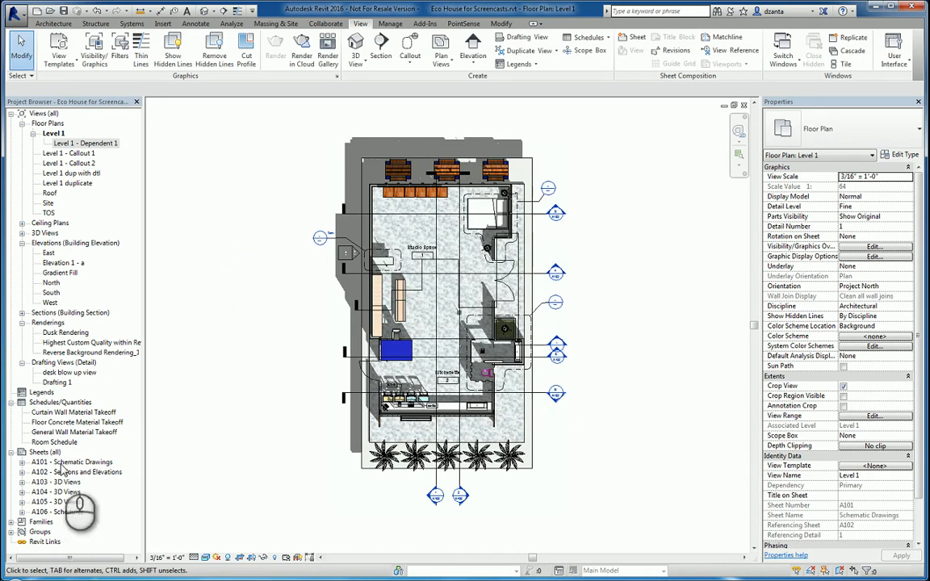
double_click(72, 462)
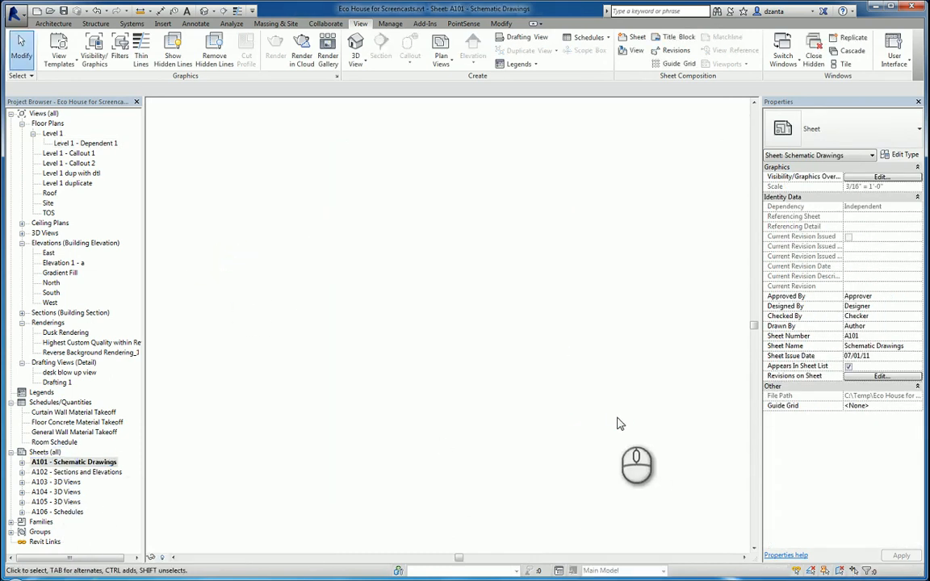
double_click(74, 461)
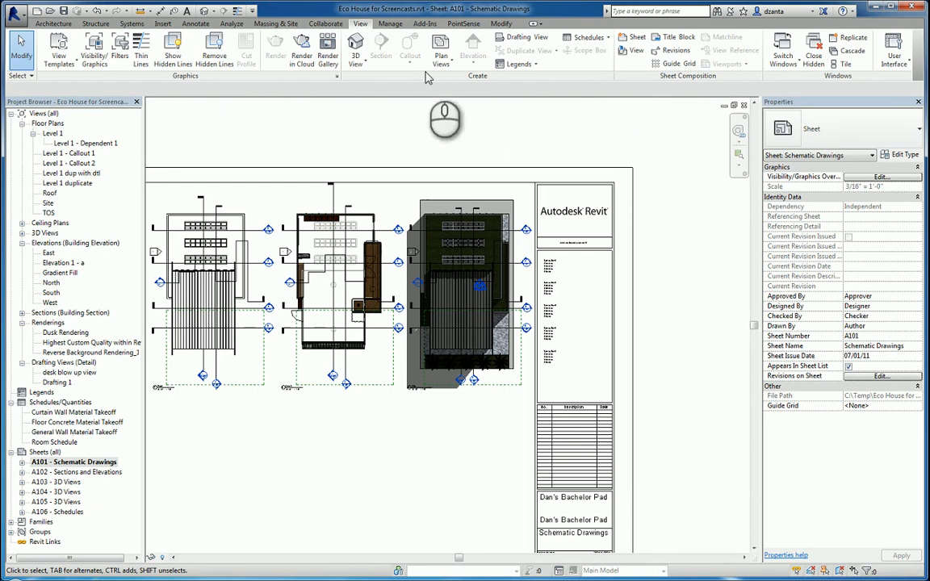
click(195, 22)
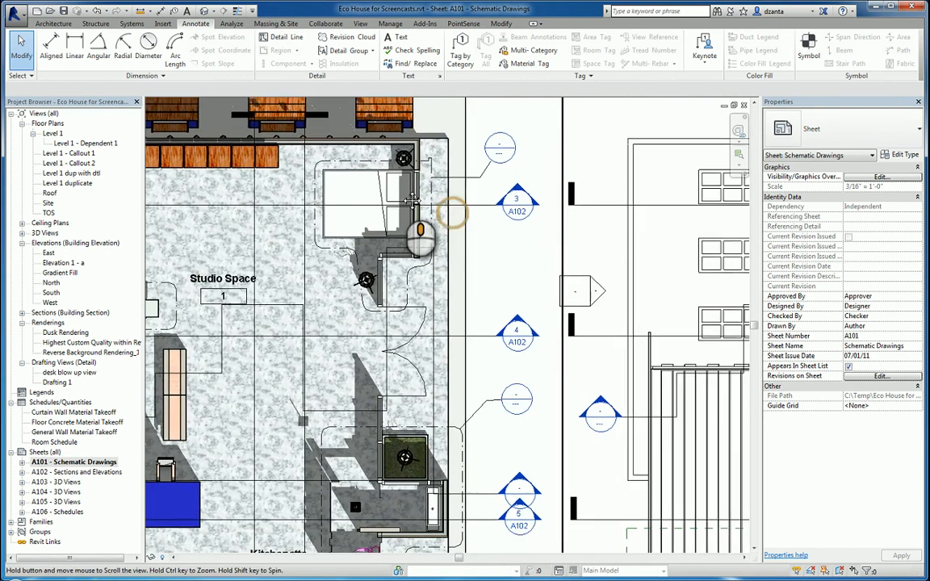
mouse_move(346, 38)
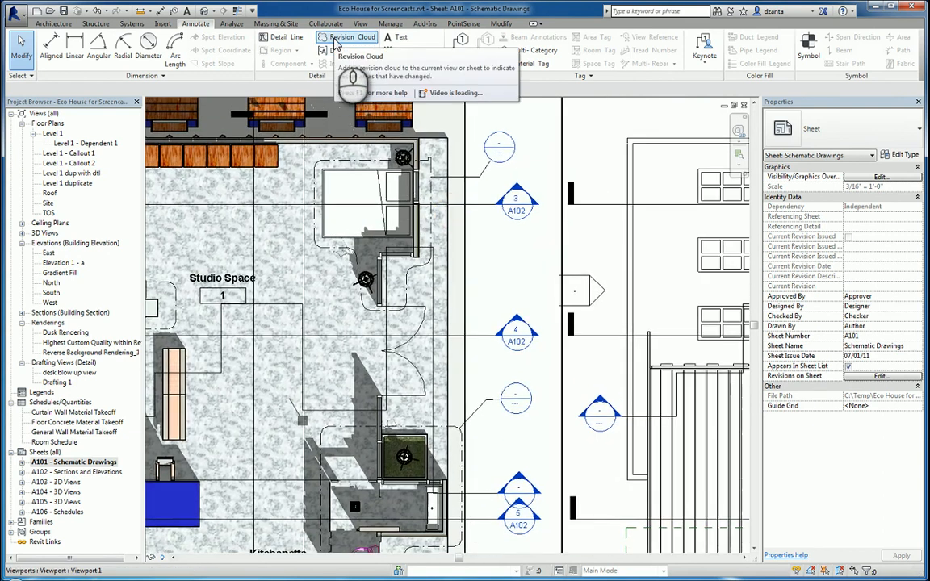
Step: Sketch a revision cloud around the green fixture on A101 and finish edit mode
click(348, 38)
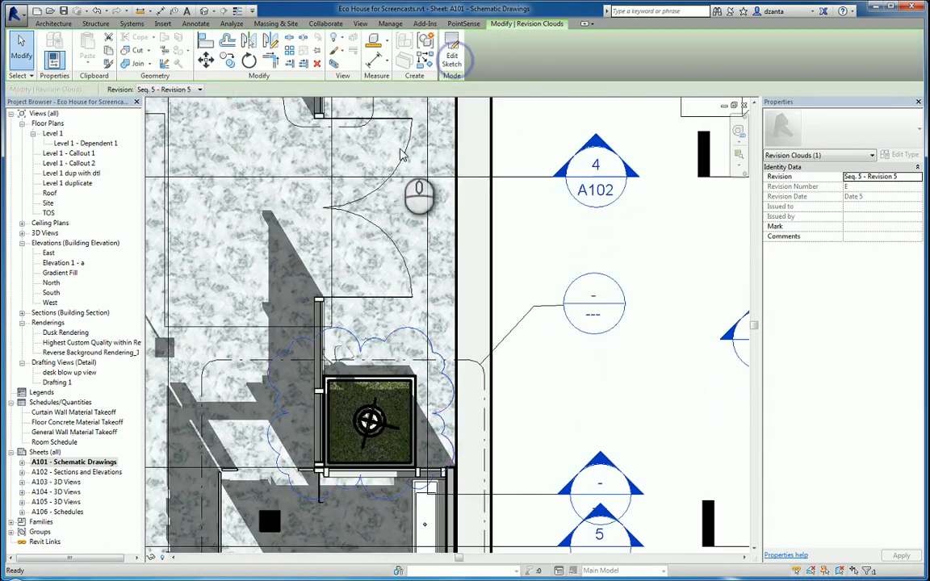
click(725, 390)
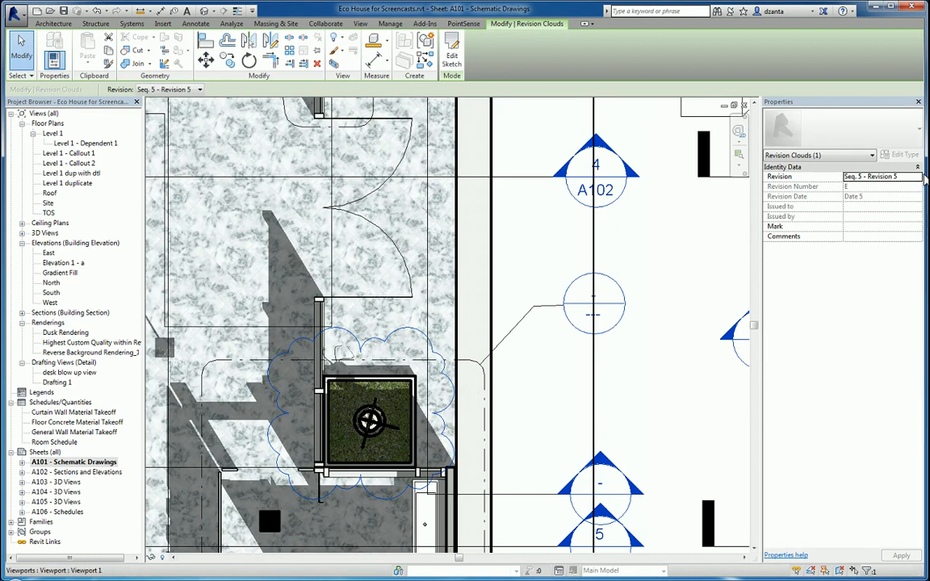
Step: Assign the cloud to Revision 3 after the issued Revision 1 is refused
click(913, 176)
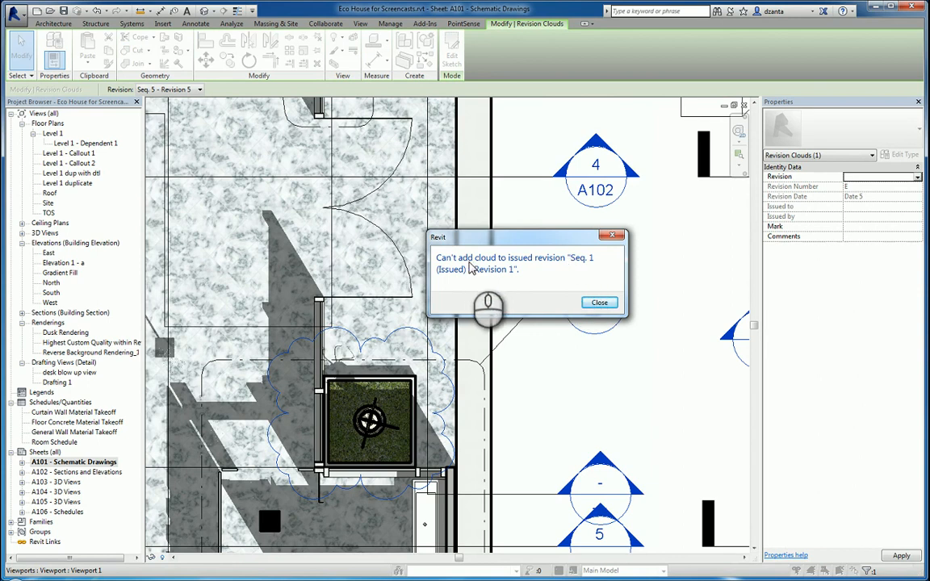
click(599, 302)
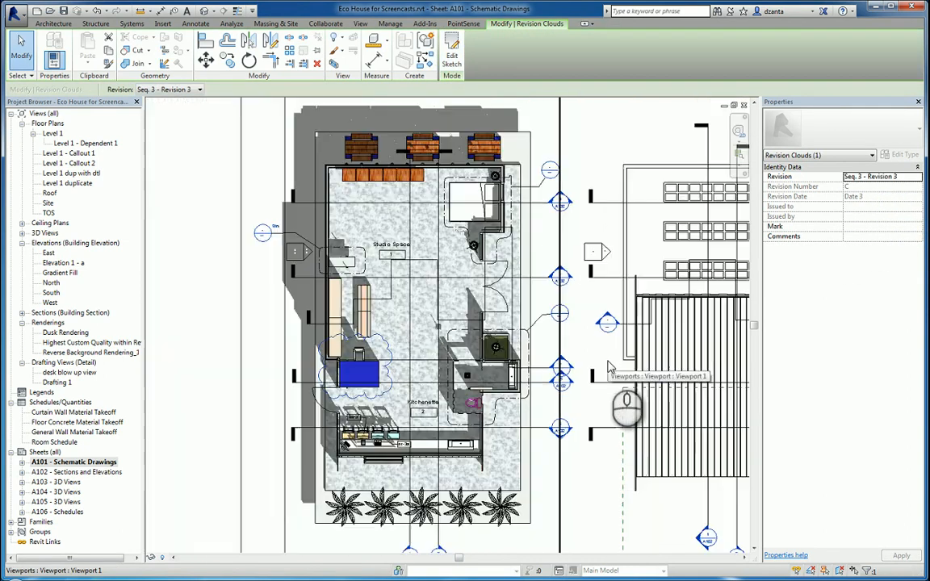
click(196, 24)
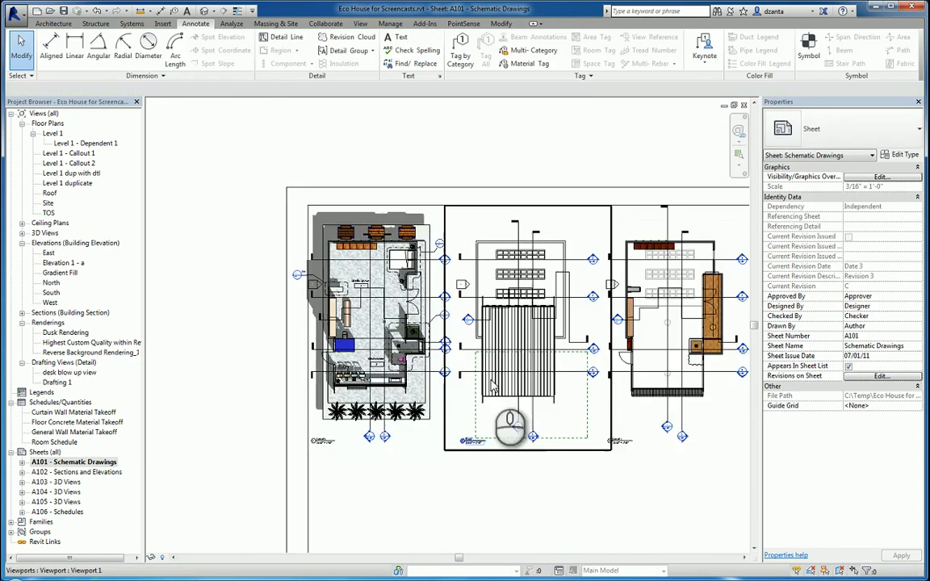